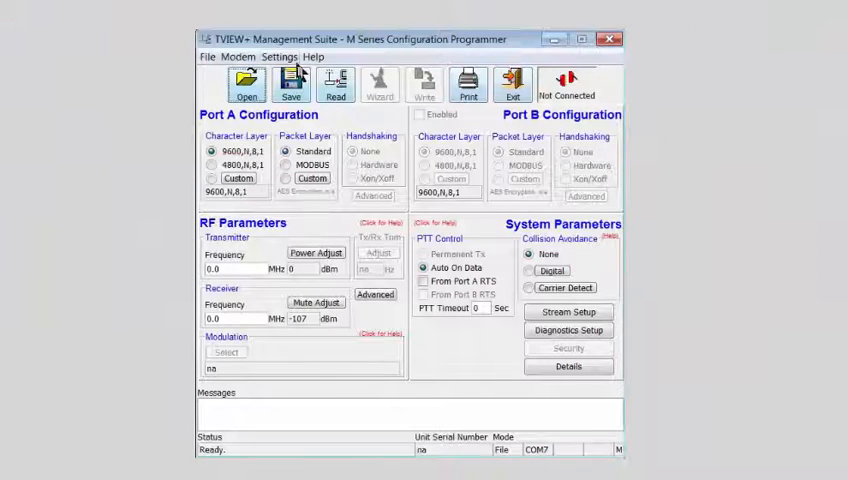
Step: Confirm COM7 is the serial port in Settings and start reading a unit
click(280, 56)
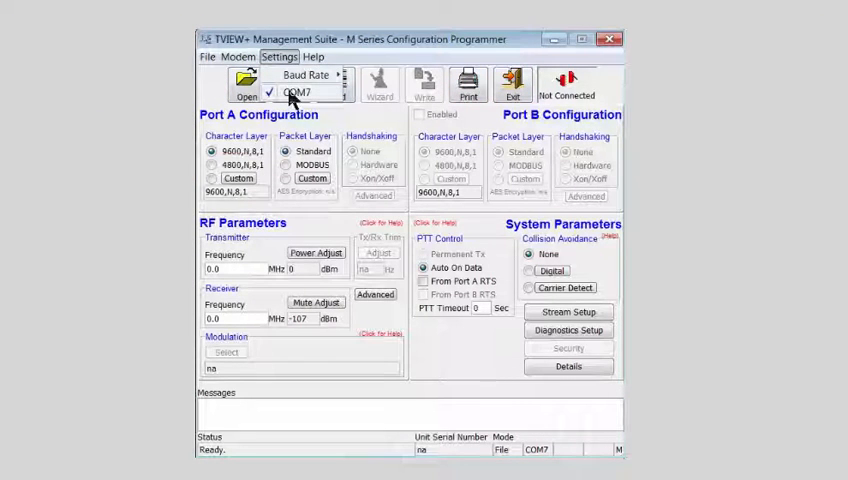
click(304, 74)
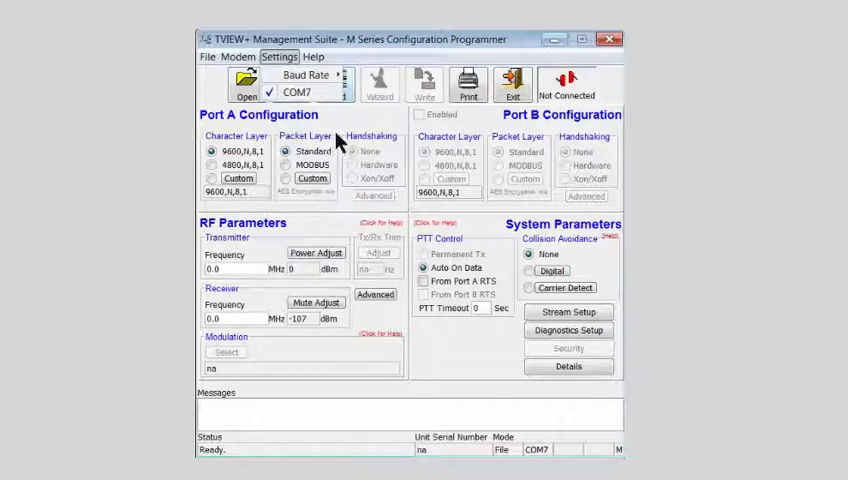
click(336, 84)
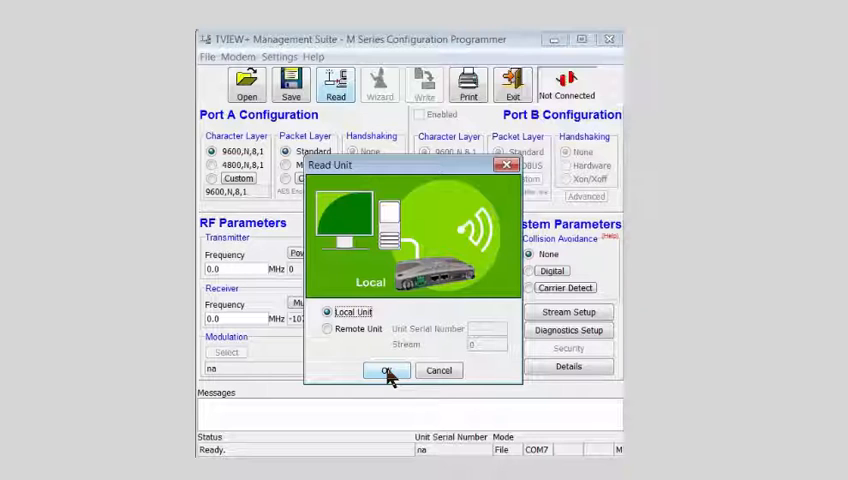
Step: Read the Local Unit's configuration and select its 415.0 MHz receive frequency field
click(384, 370)
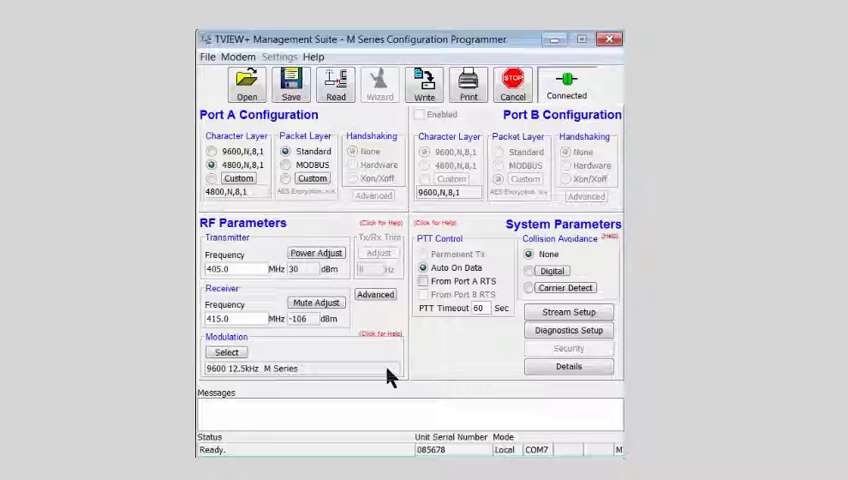
mouse_move(286, 336)
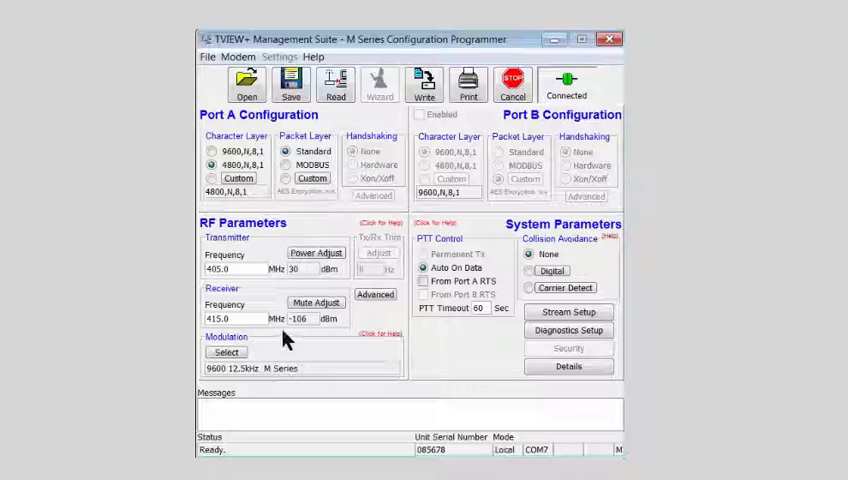
triple_click(222, 318)
text(405)
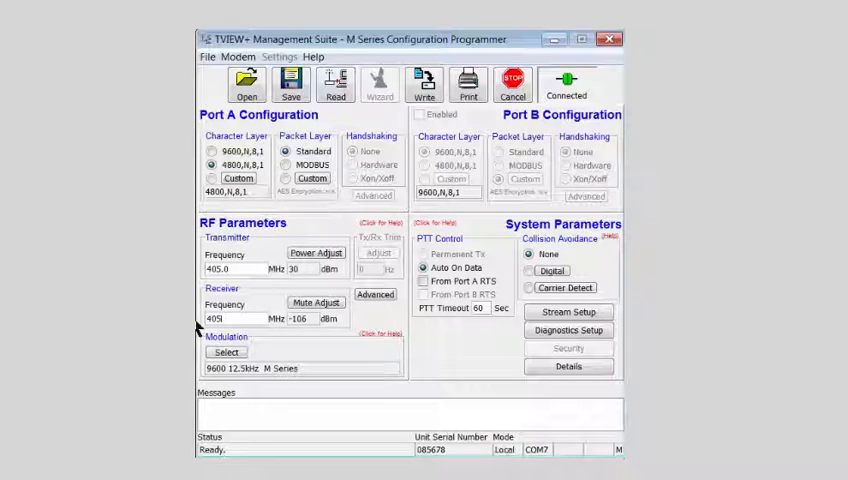
Step: Set transmit power to 20 dBm and accept Carrier Detect collision avoidance
click(316, 252)
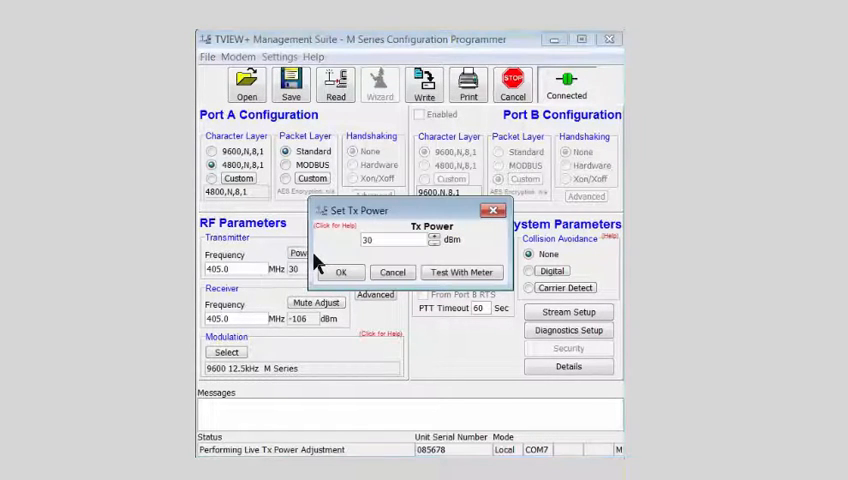
mouse_move(344, 256)
text(20)
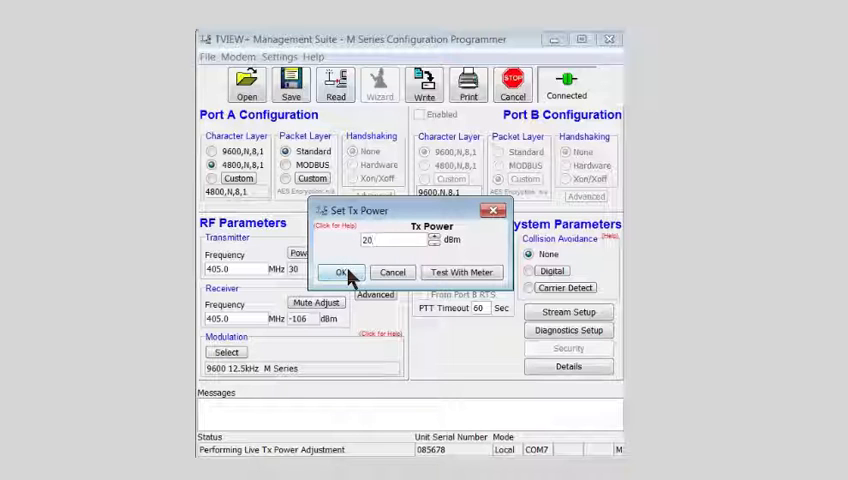
click(340, 272)
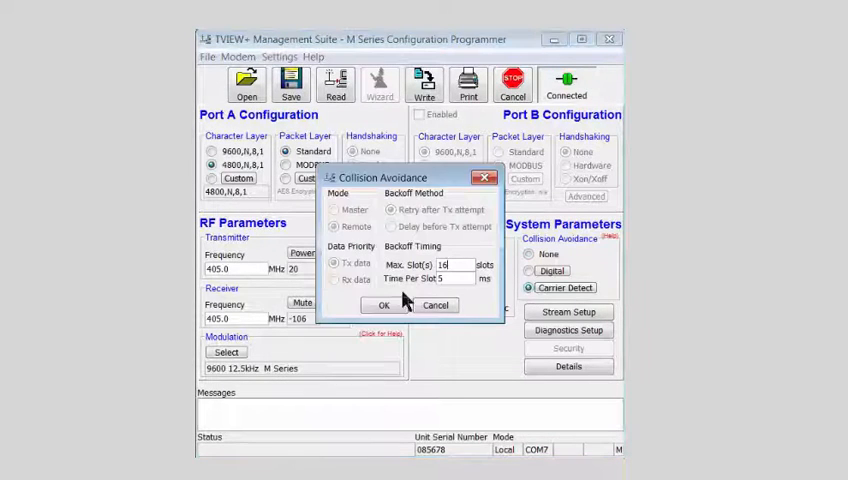
click(384, 304)
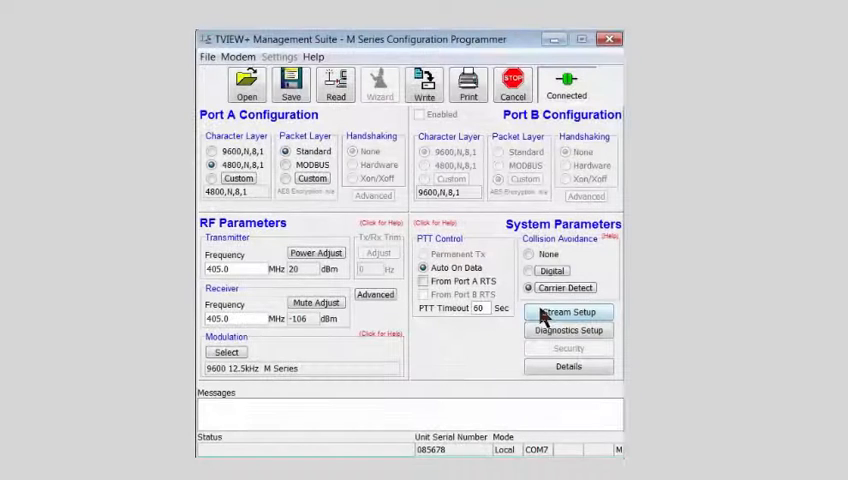
click(568, 312)
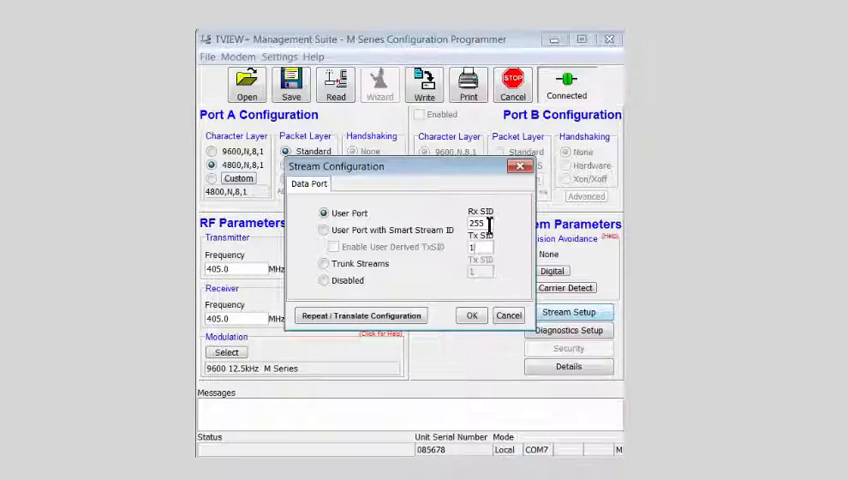
click(568, 330)
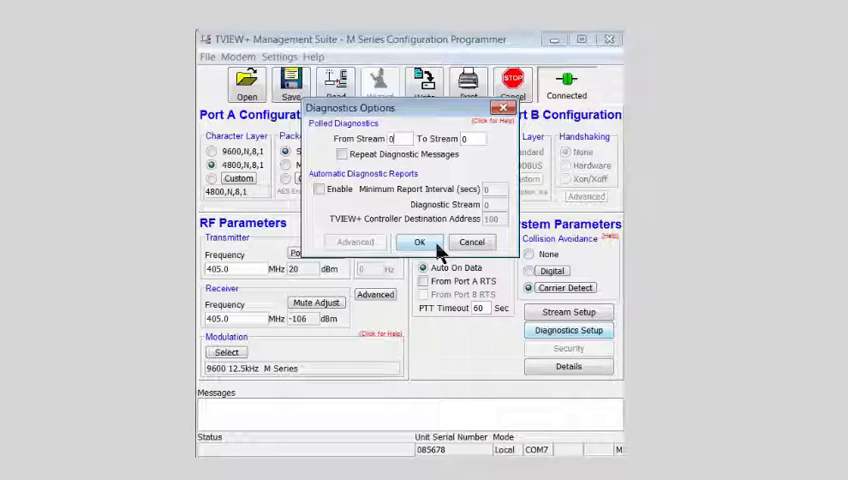
click(420, 242)
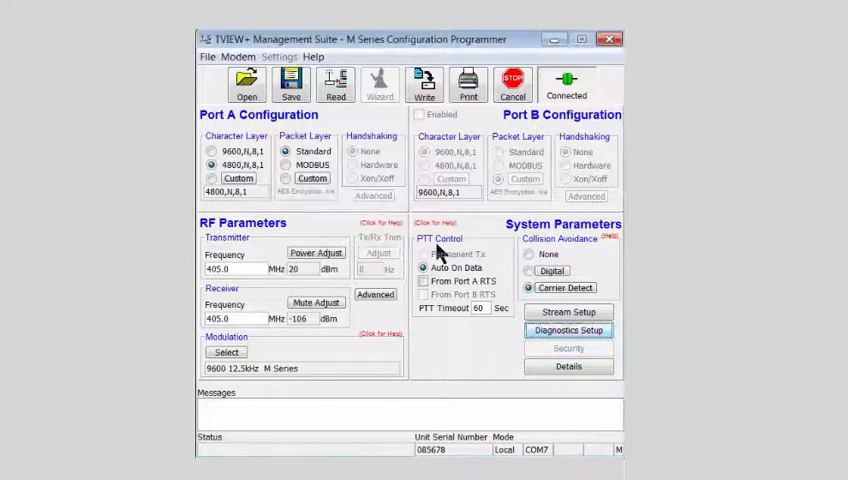
mouse_move(292, 84)
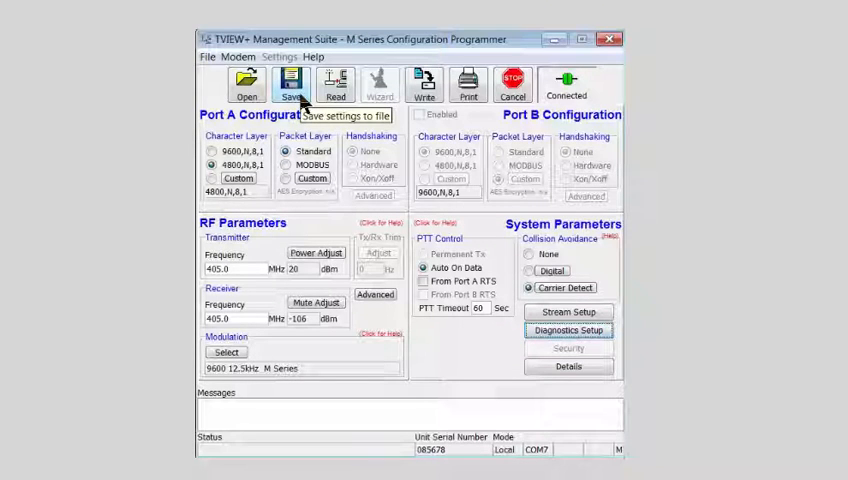
mouse_move(424, 84)
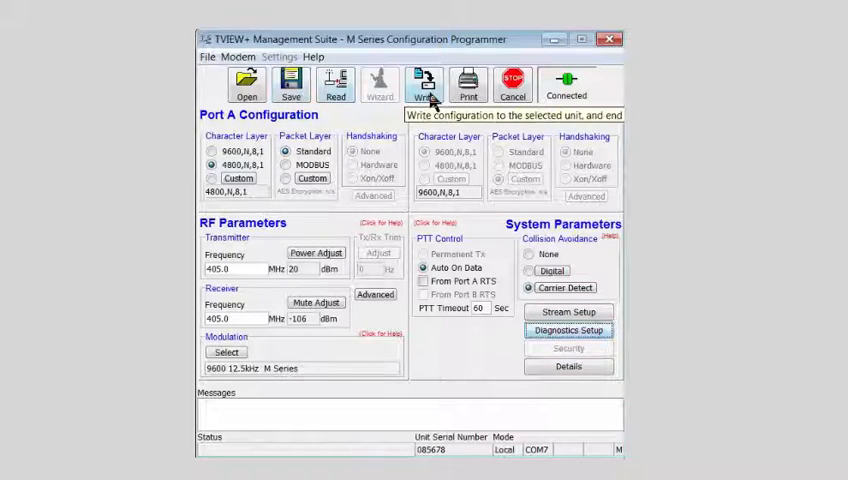
Step: Write the configuration to the modem and end the session
click(424, 84)
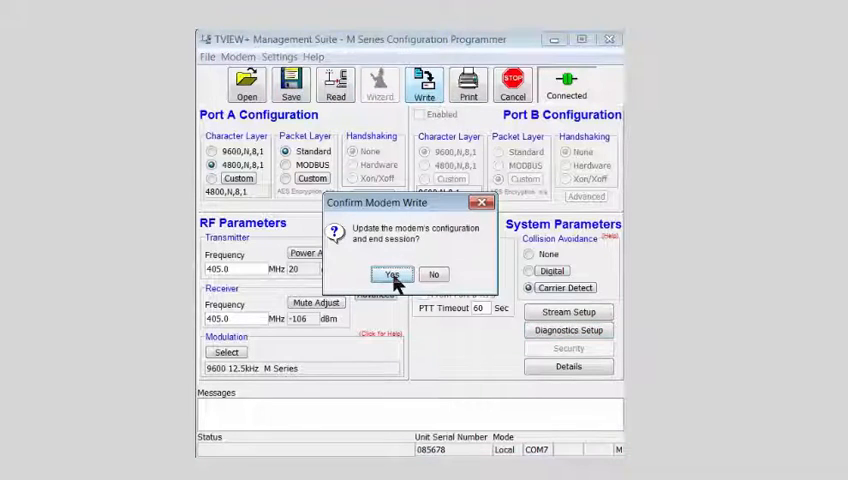
click(390, 274)
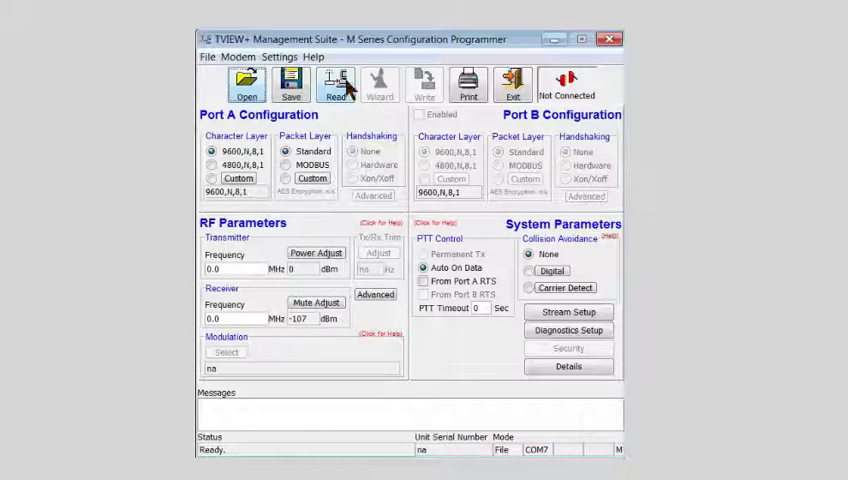
Step: Read the configuration of locally connected radio 098688
click(336, 84)
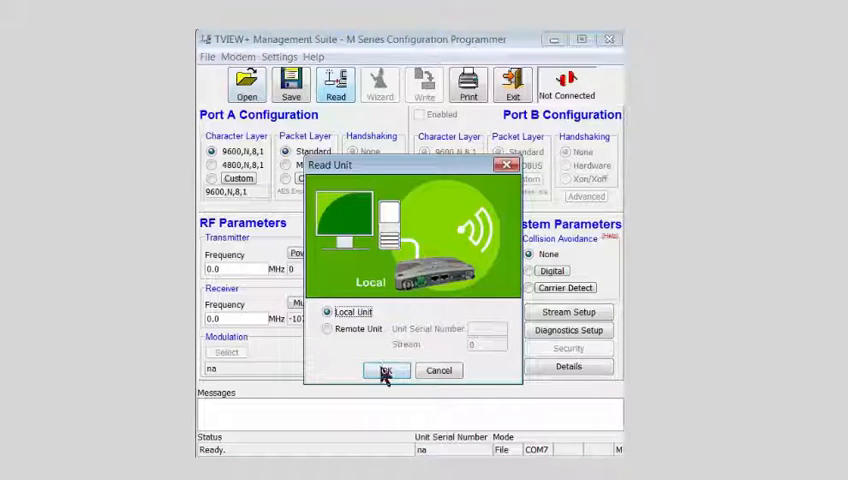
click(386, 370)
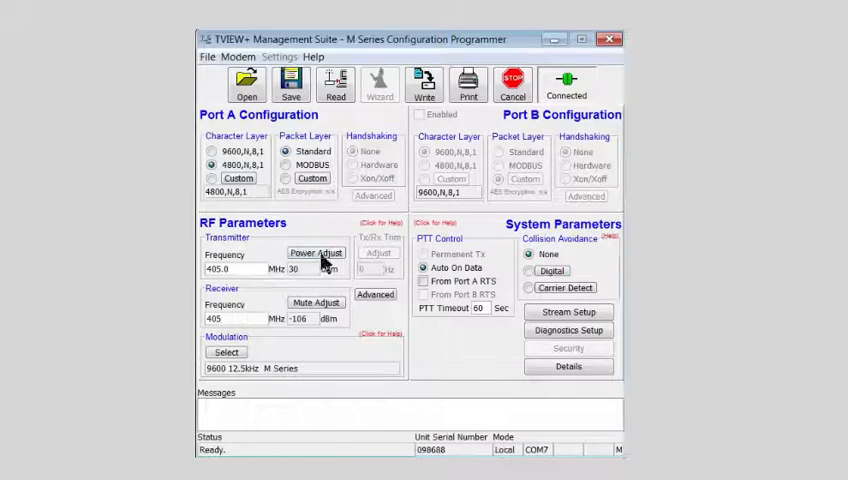
Step: Set transmit power to 20 dBm and accept Carrier Detect collision avoidance
click(316, 252)
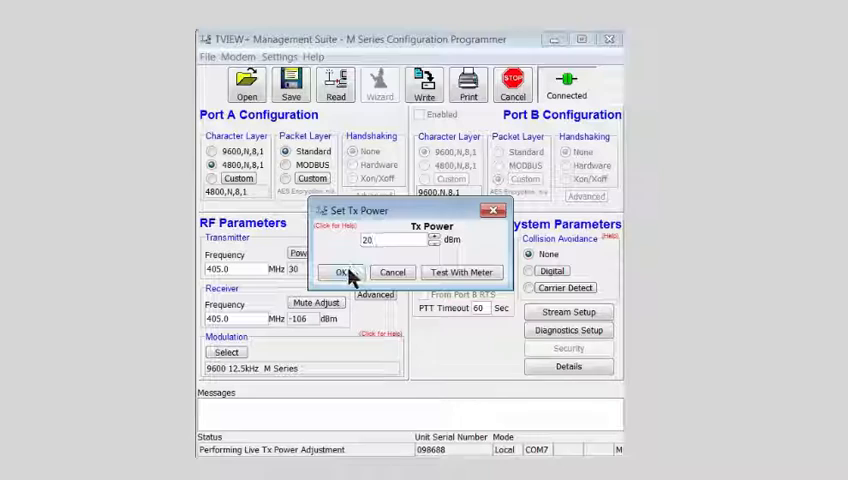
click(338, 272)
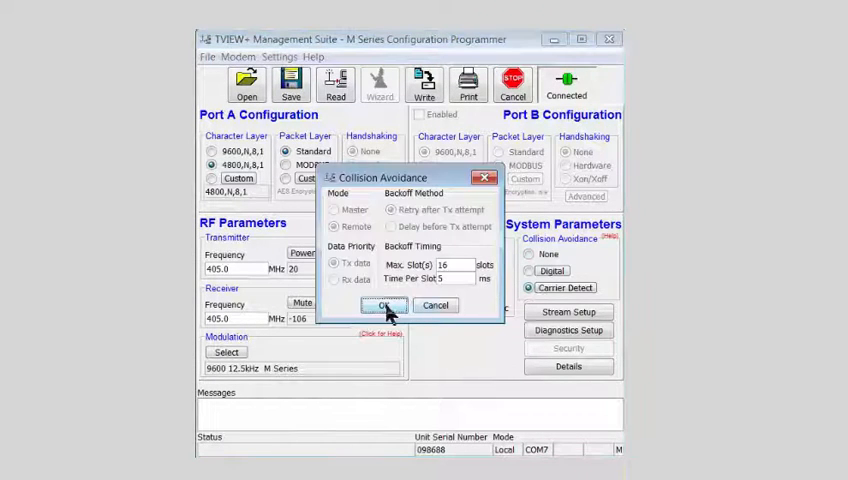
click(384, 304)
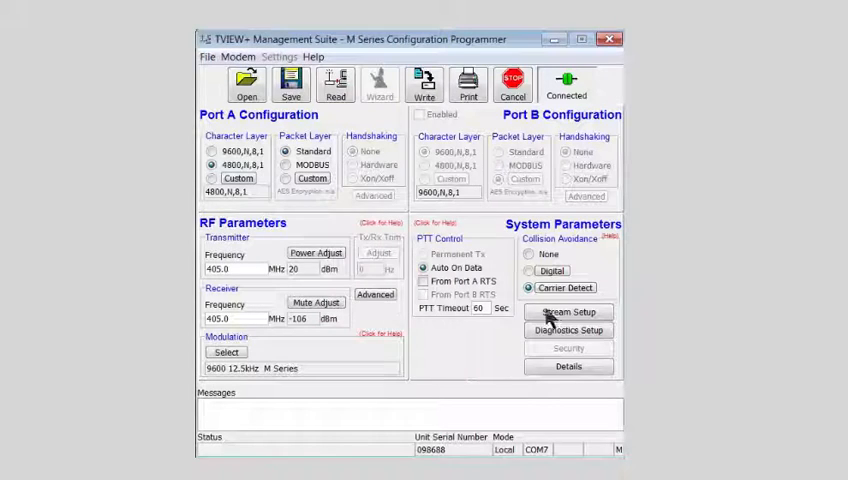
Step: Review the User Port stream (Rx SID 1, Tx SID 2) and accept it unchanged
click(568, 312)
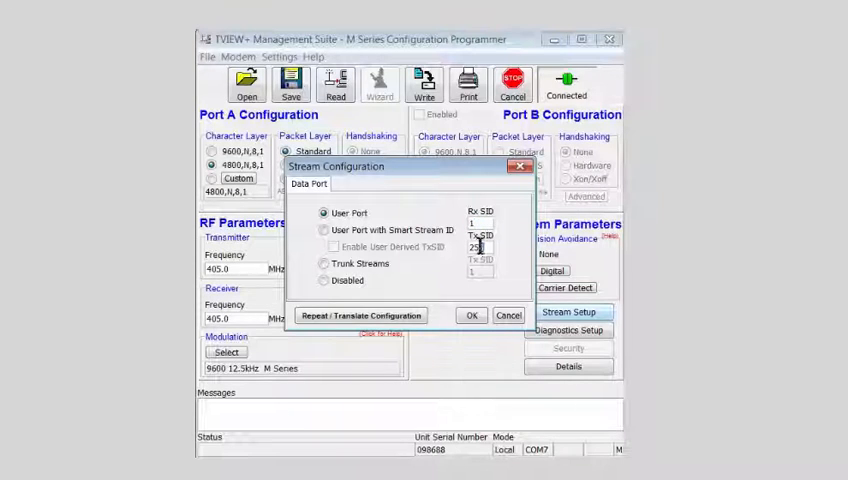
triple_click(478, 246)
text(2)
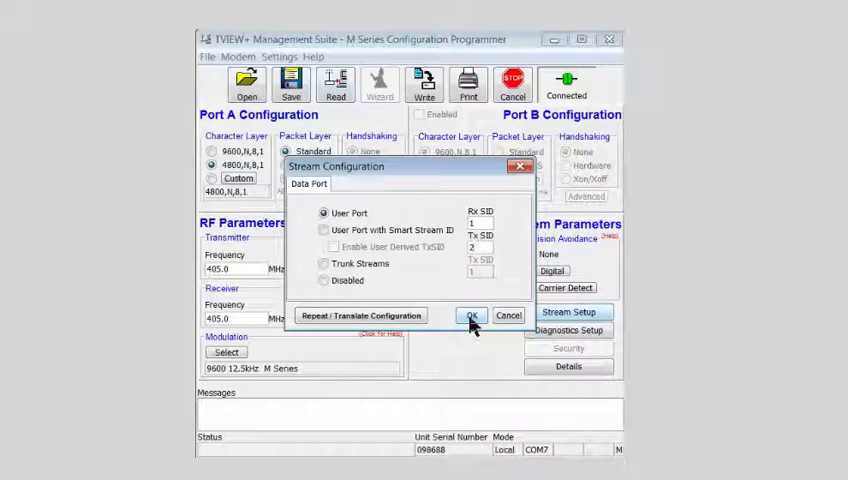
click(472, 316)
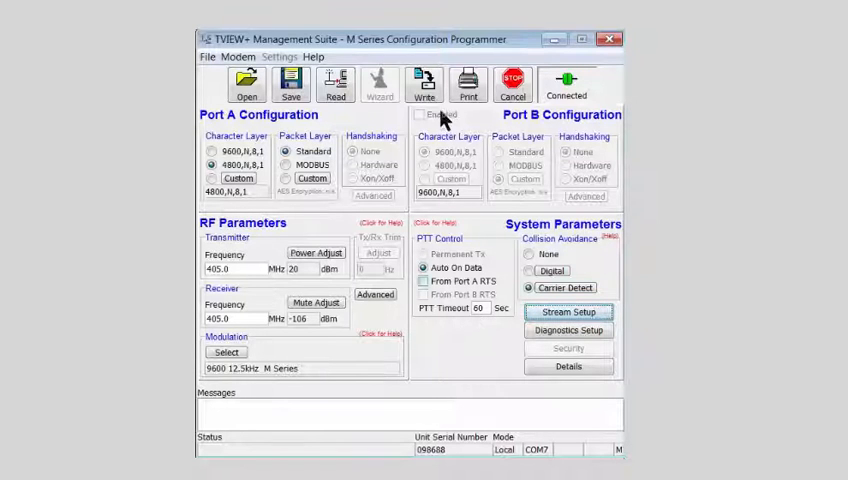
mouse_move(424, 84)
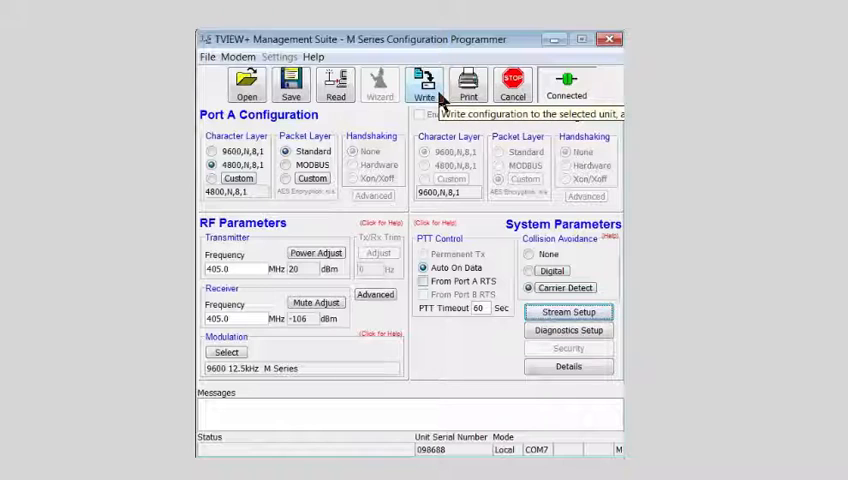
Step: Write radio 098688's configuration, end the session and close the programmer
click(424, 84)
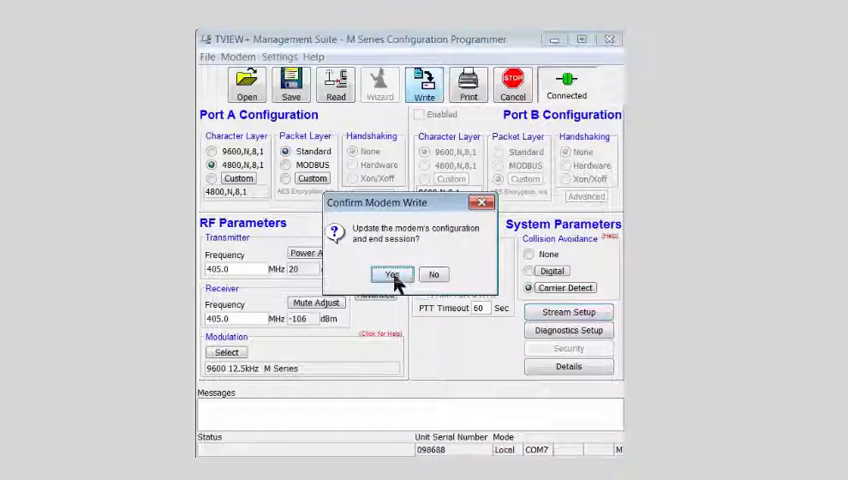
click(390, 274)
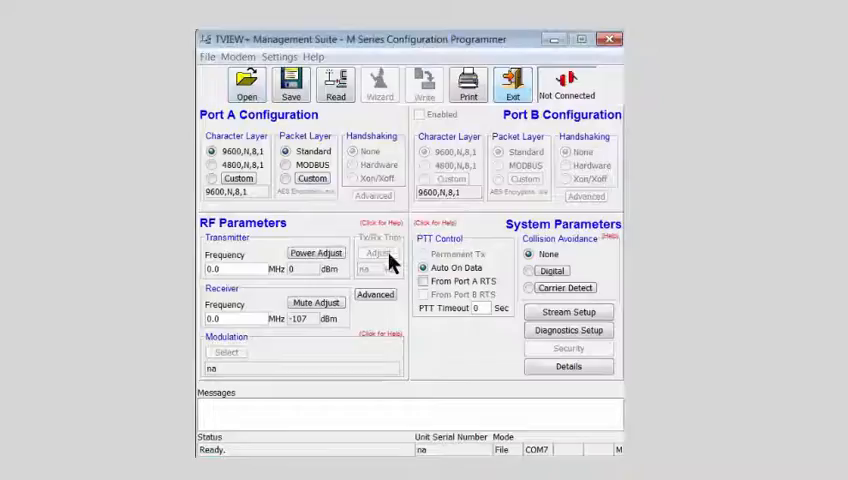
click(512, 84)
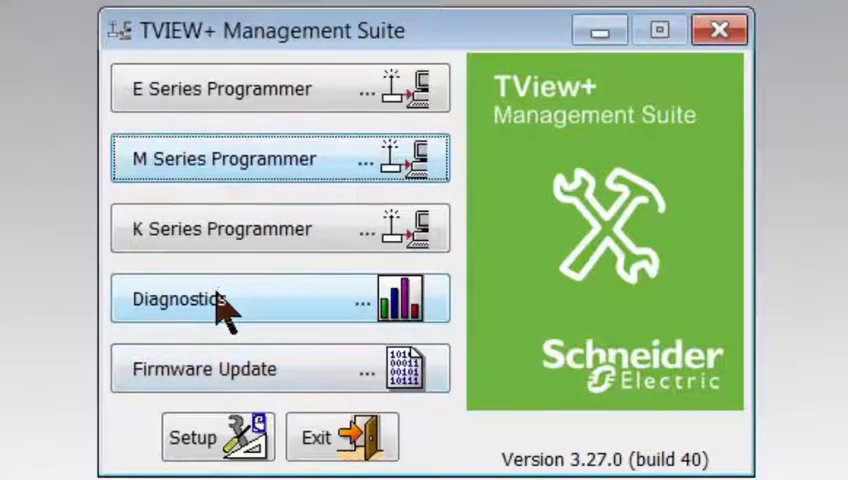
Step: Launch the Diagnostics tool from the Management Suite
click(200, 298)
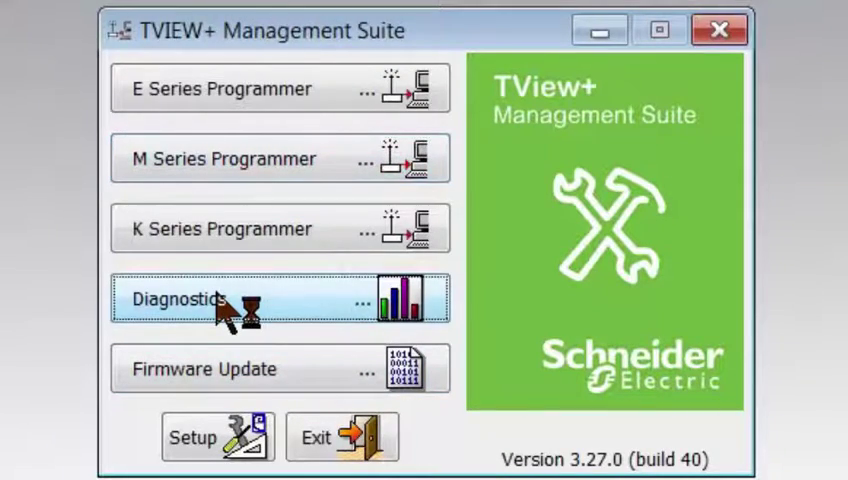
click(200, 298)
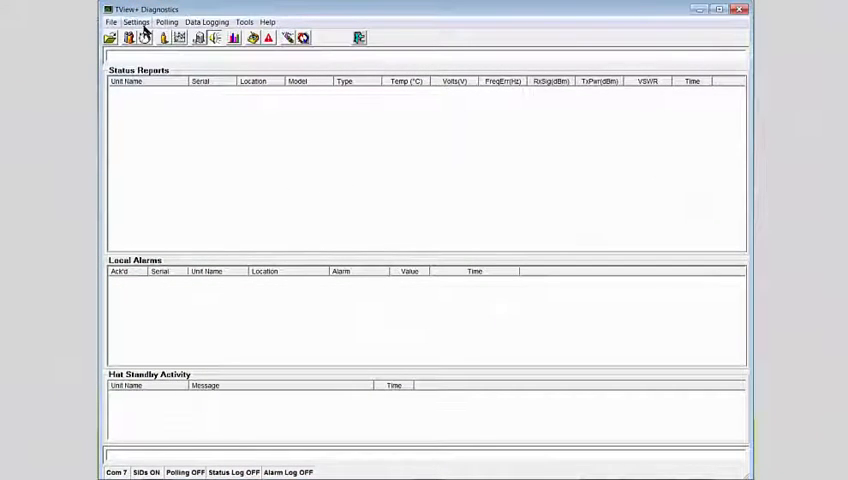
Step: Review Polling Setup controller settings on COM7 and exit without changes
click(168, 22)
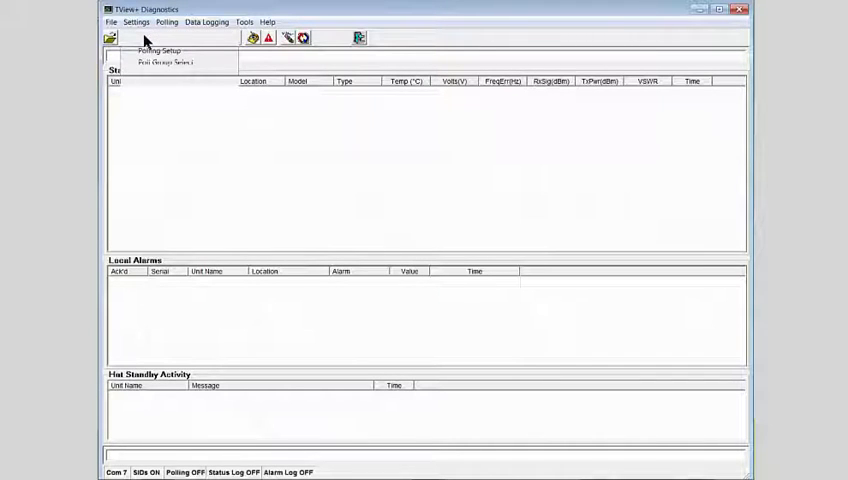
click(158, 52)
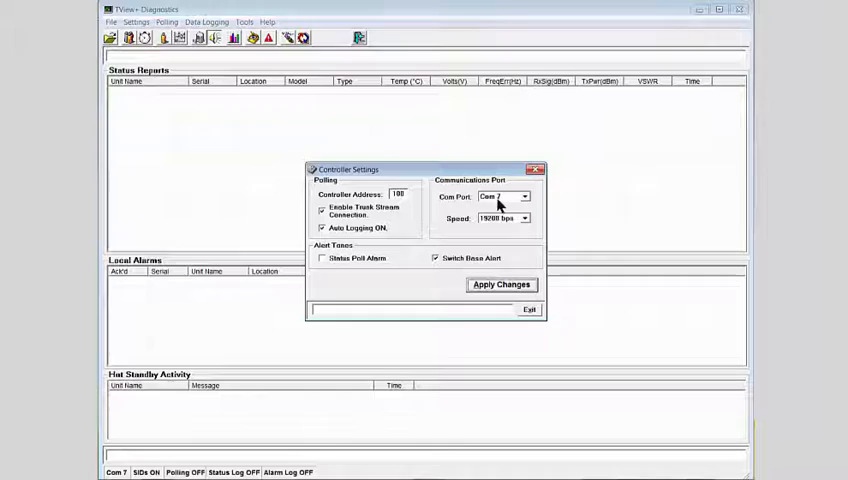
click(500, 196)
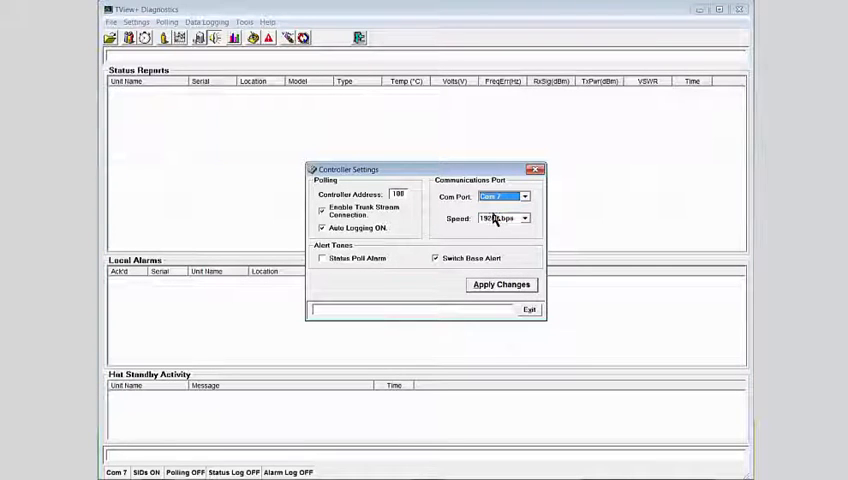
mouse_move(492, 222)
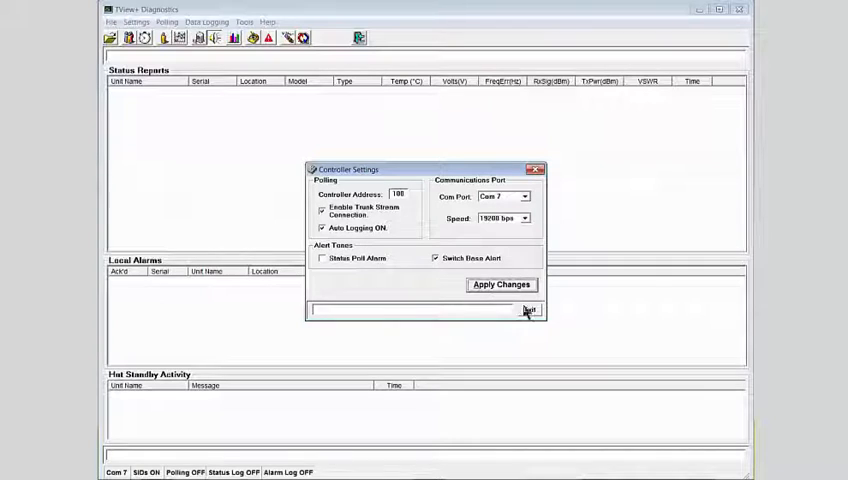
click(528, 308)
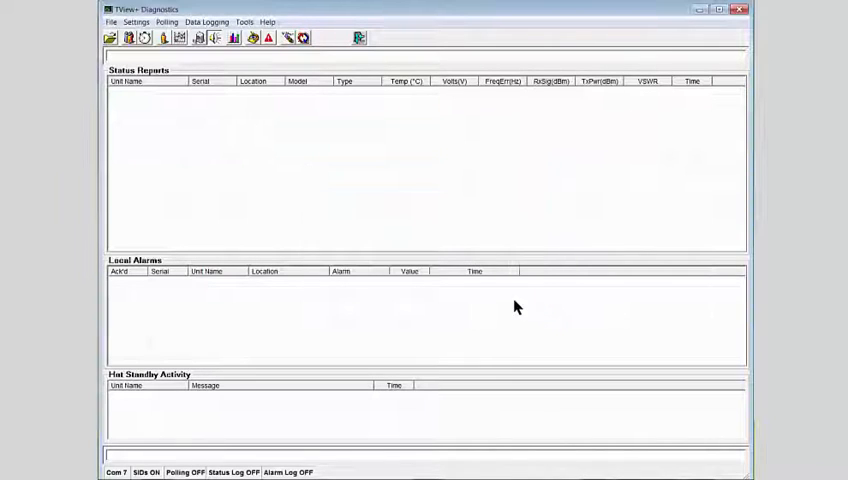
mouse_move(112, 32)
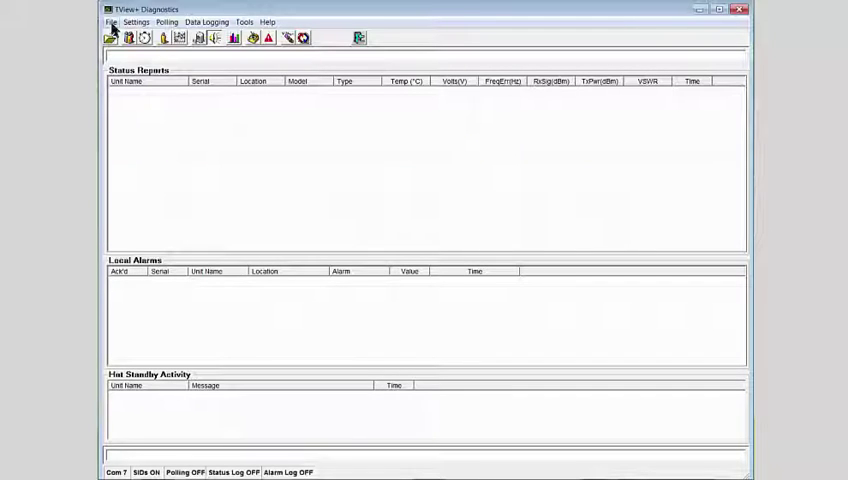
Step: Create a new diagnostics database file named 'Trio M System'
click(112, 20)
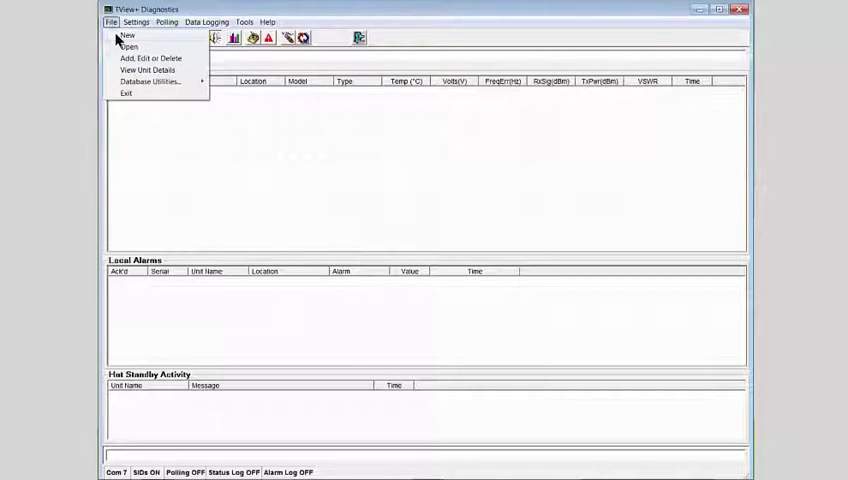
click(128, 36)
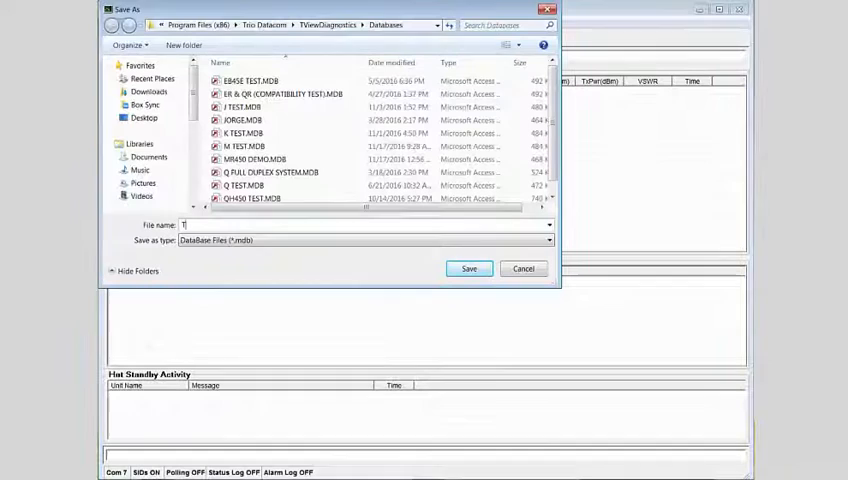
text(Trio M System)
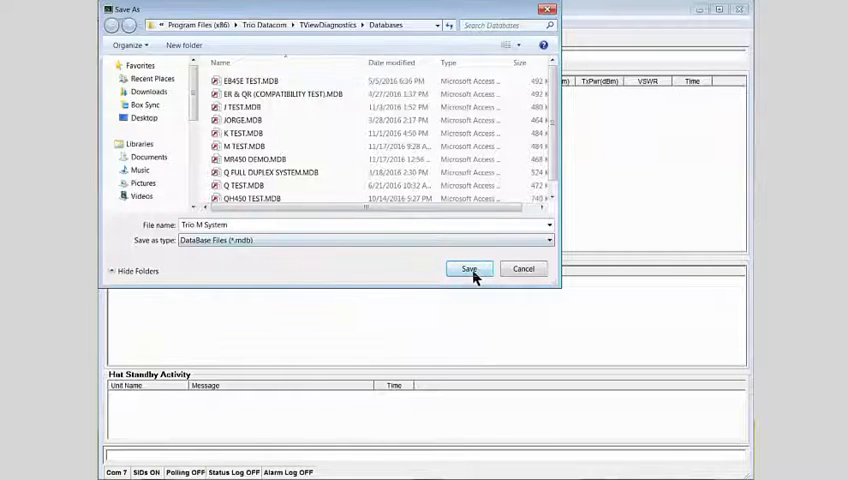
click(468, 268)
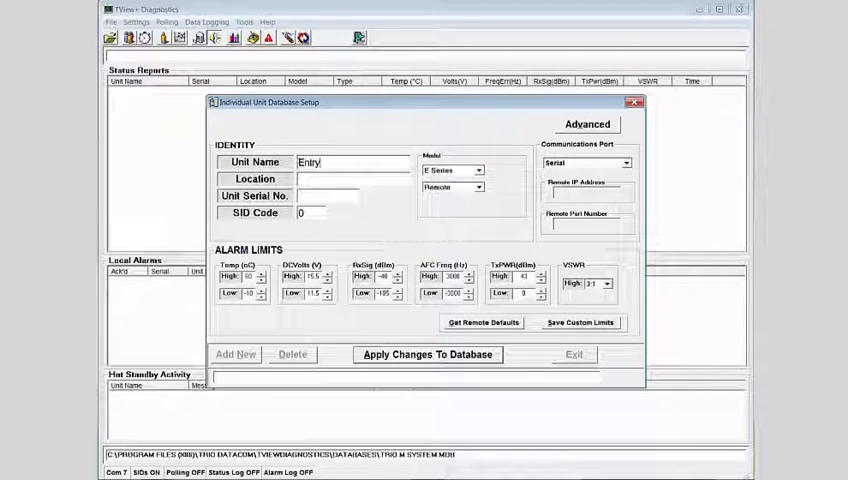
Step: Add an M Series unit named Entry Point, serial 85678, to the database and start a blank entry
text(Point)
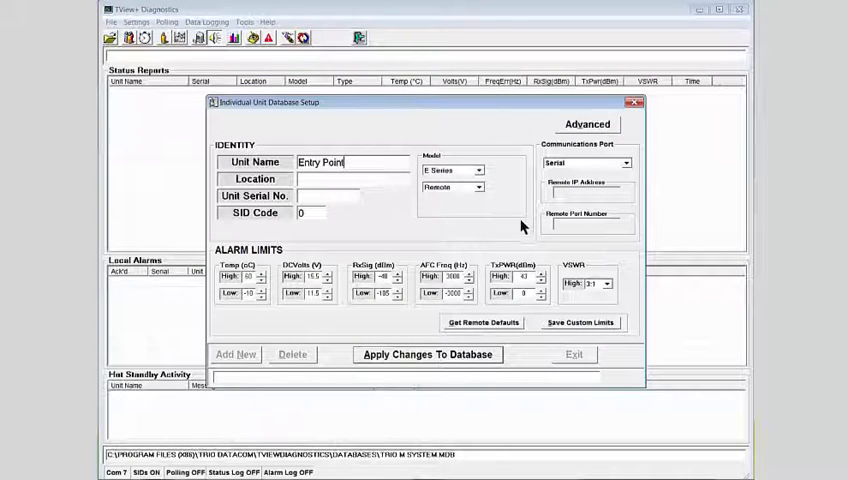
click(480, 170)
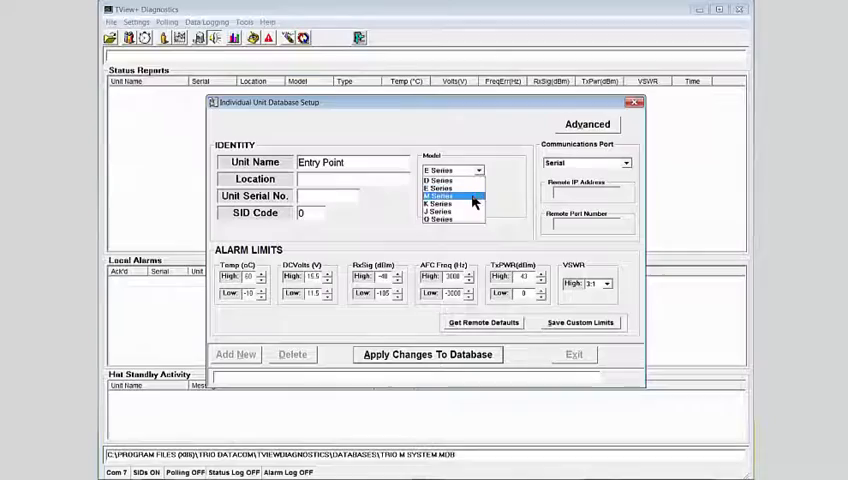
click(444, 196)
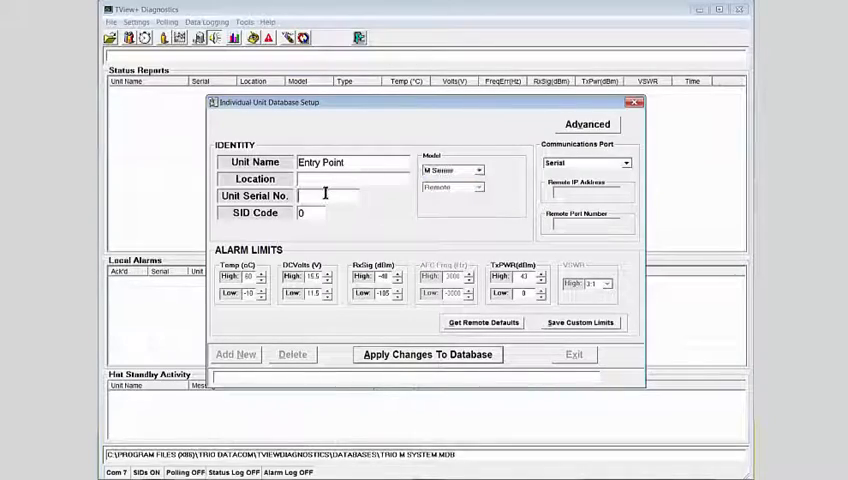
text(85)
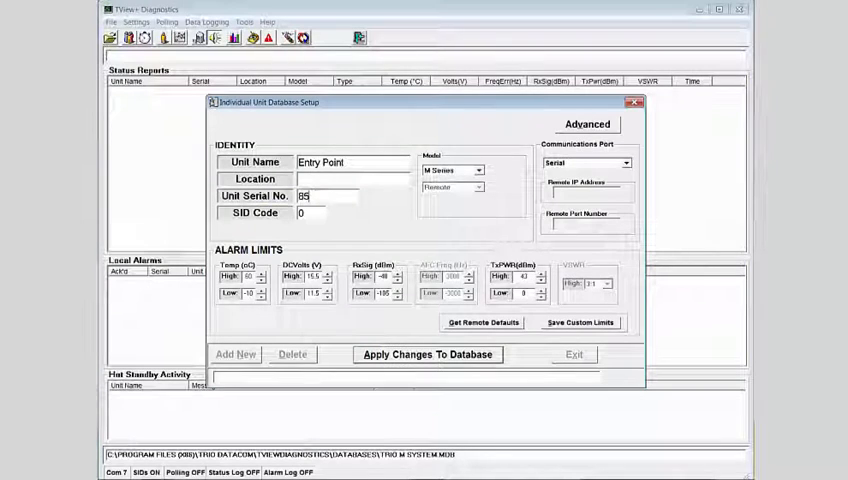
text(678)
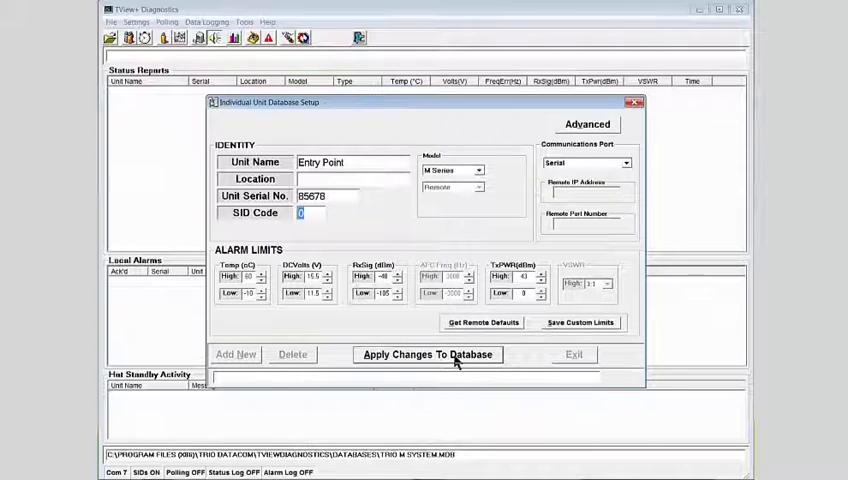
click(428, 354)
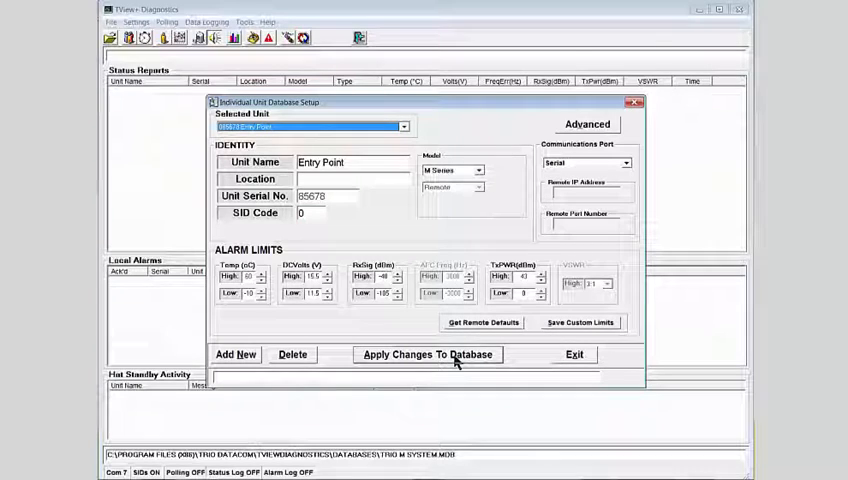
click(236, 354)
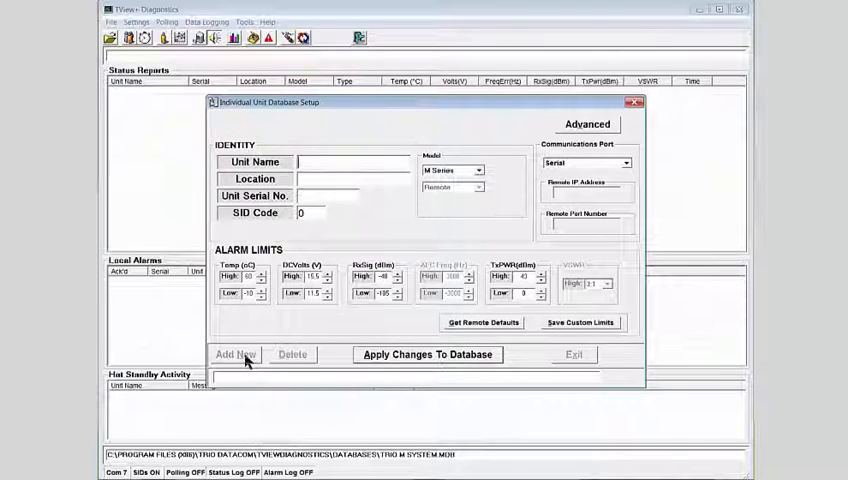
Step: Enter unit name Remote 1 with serial 098688 and apply it to the database
text(Remote 1)
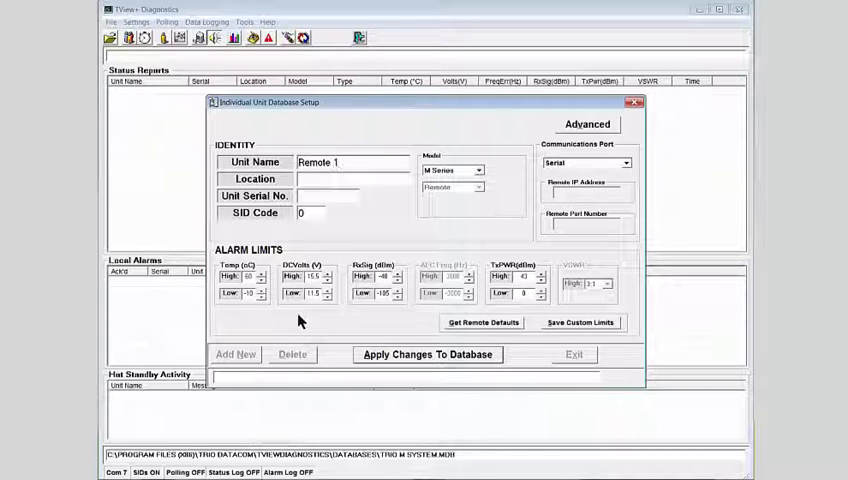
click(330, 196)
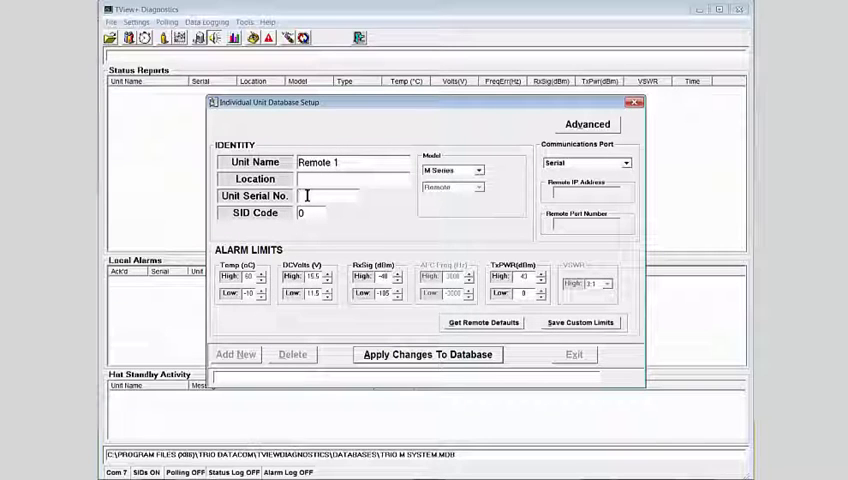
text(99)
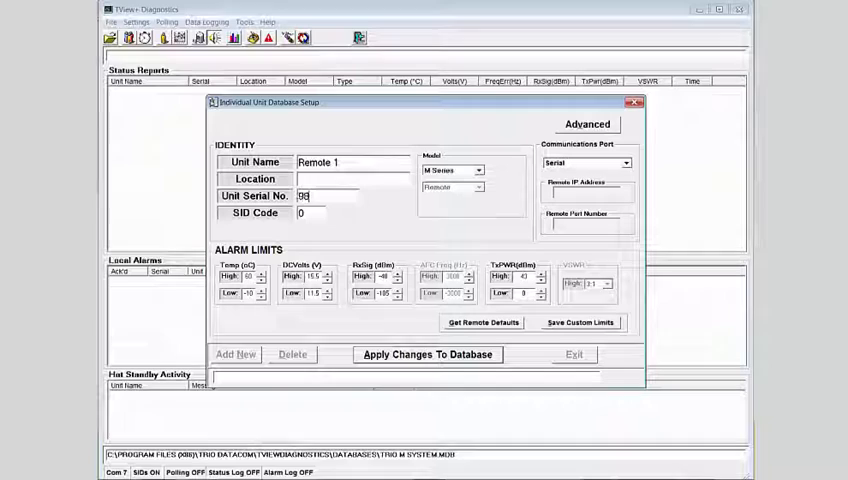
text(98688)
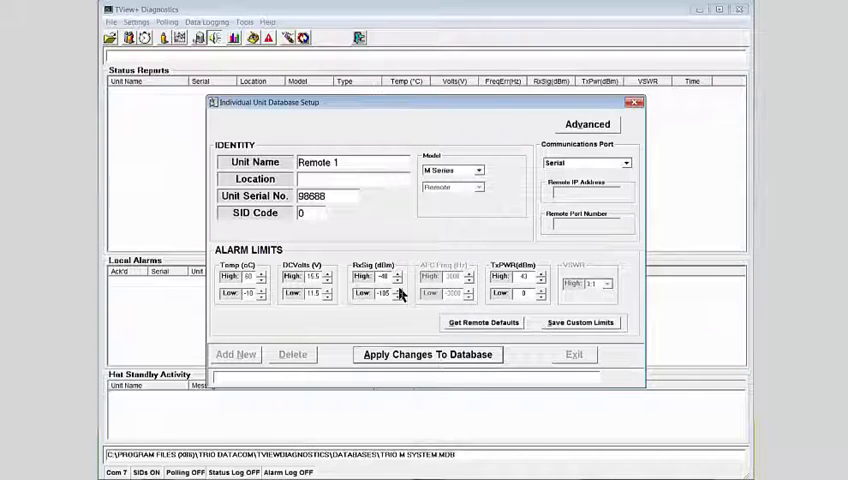
mouse_move(416, 368)
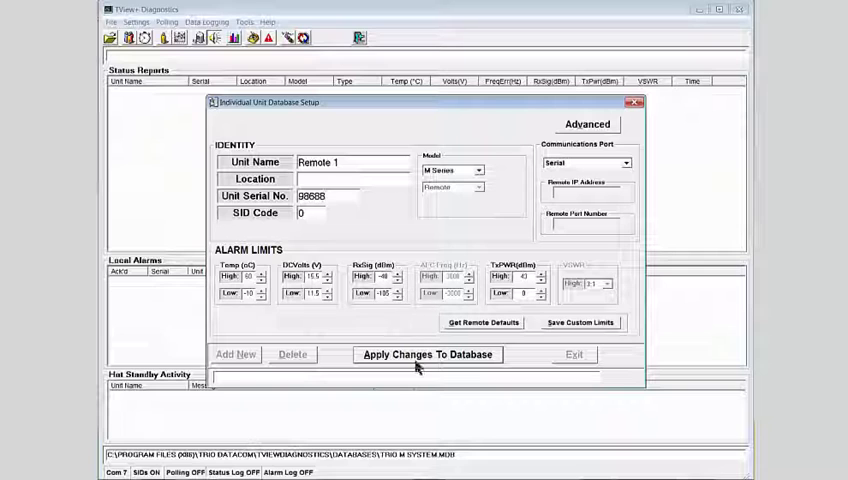
click(428, 354)
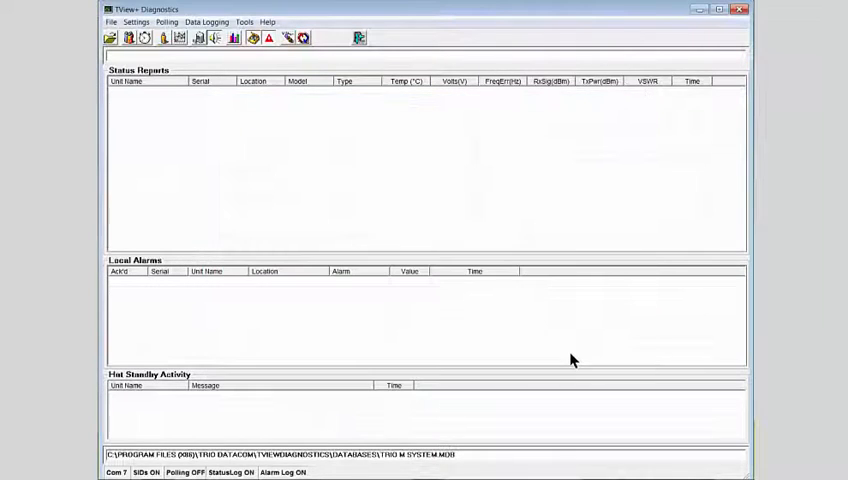
mouse_move(560, 352)
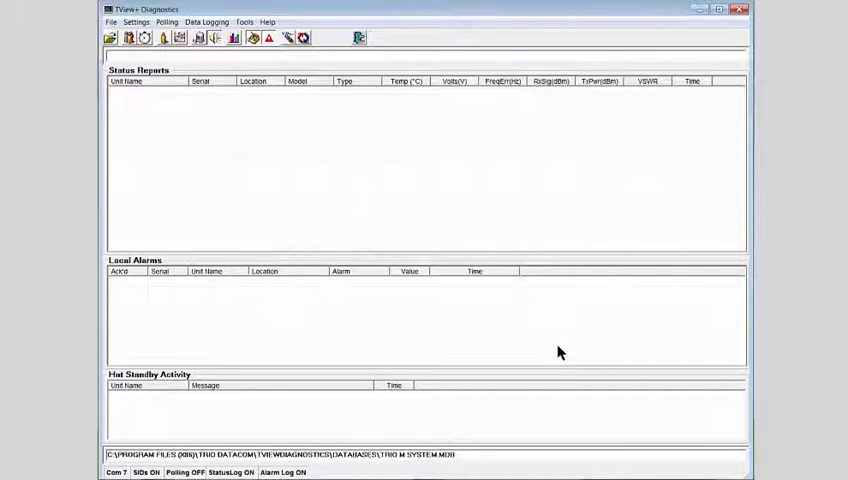
Step: Run a group poll until Entry Point and Remote 1 status rows appear, then stop it
click(128, 36)
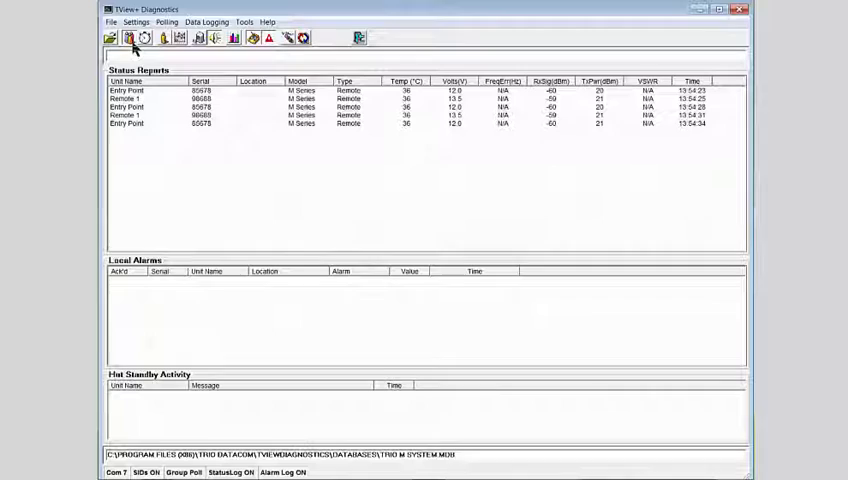
click(164, 36)
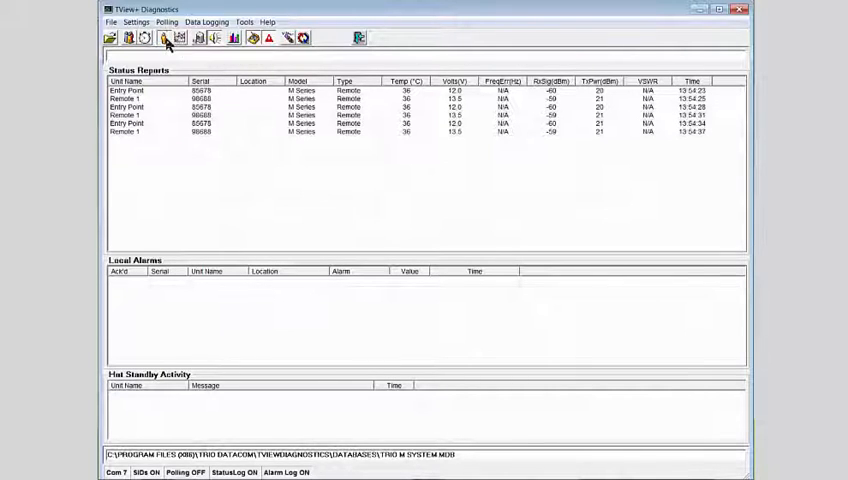
click(164, 36)
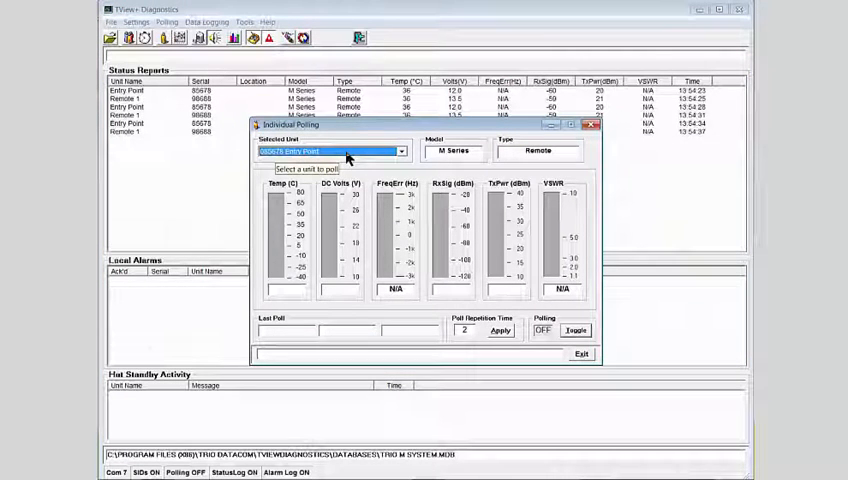
mouse_move(360, 166)
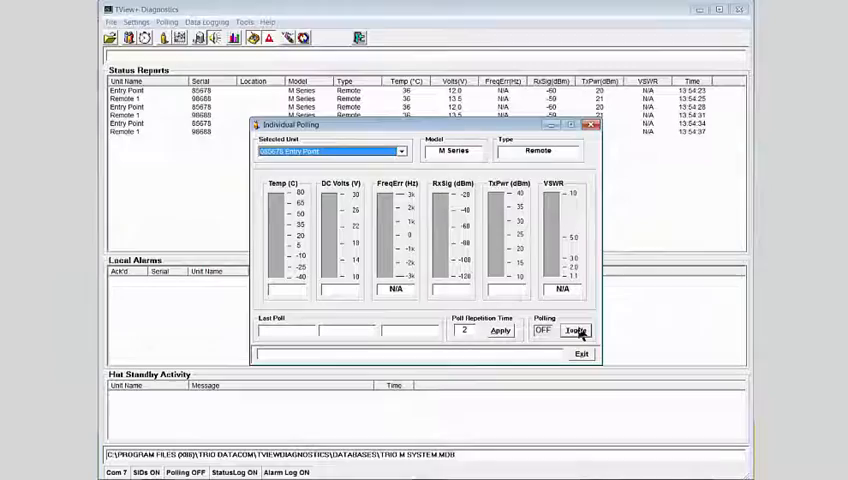
Step: Start and stop individual bar-graph polling of Entry Point, then exit the polling form
click(576, 332)
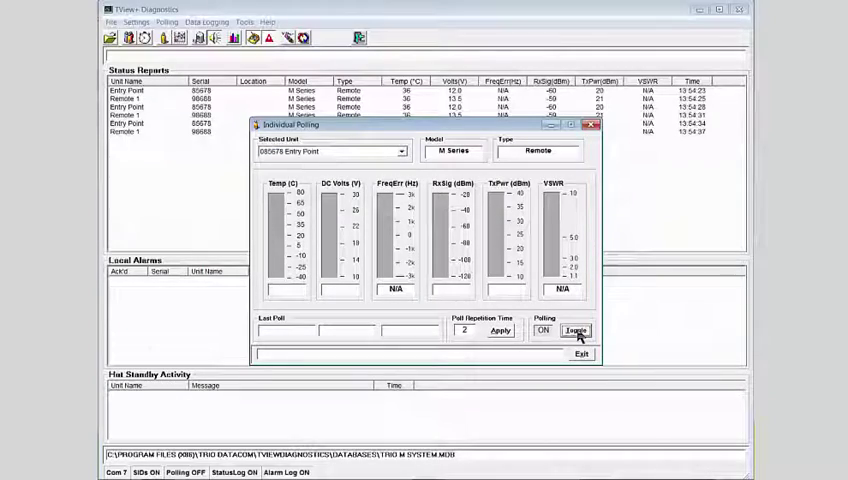
click(576, 330)
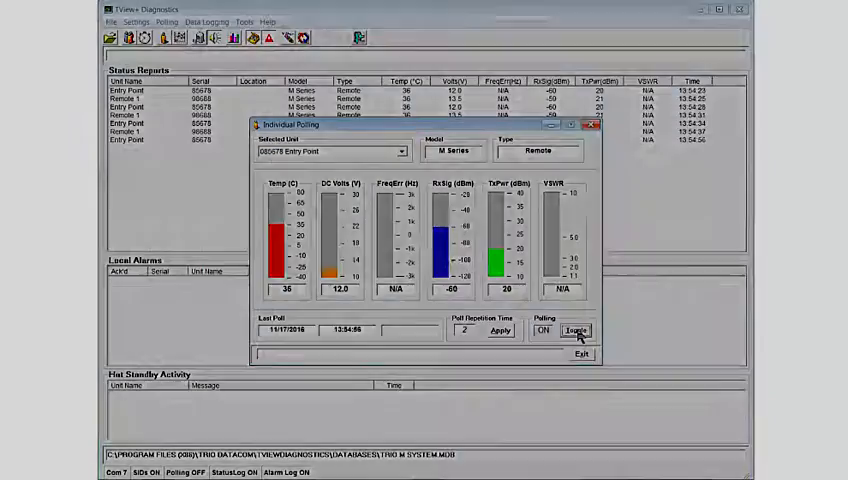
click(242, 20)
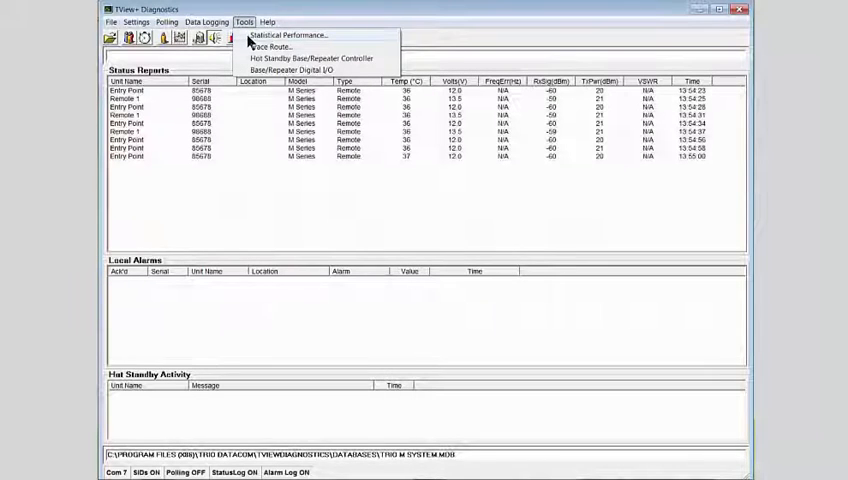
Step: Run the packet transmission test on Entry Point to 0% error and show its commissioning record
click(288, 36)
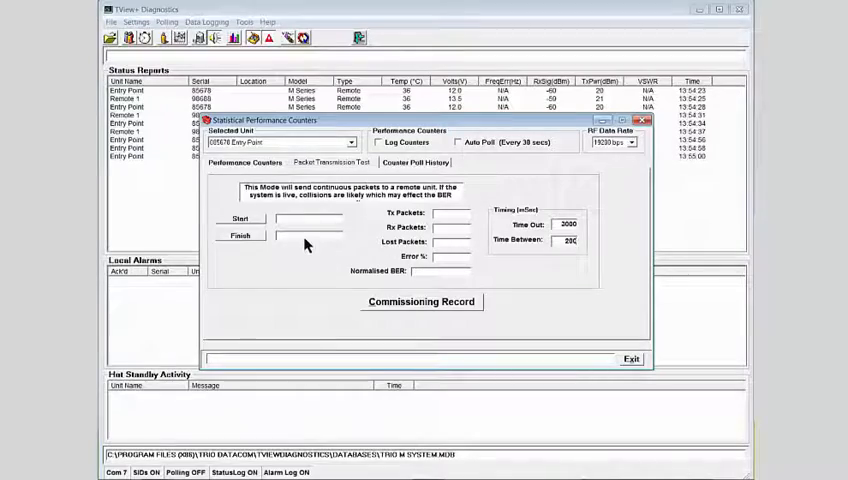
mouse_move(238, 220)
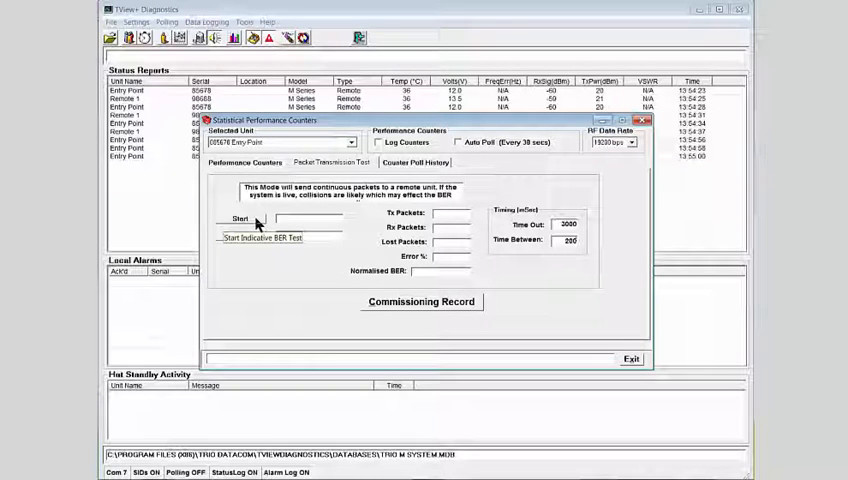
click(238, 220)
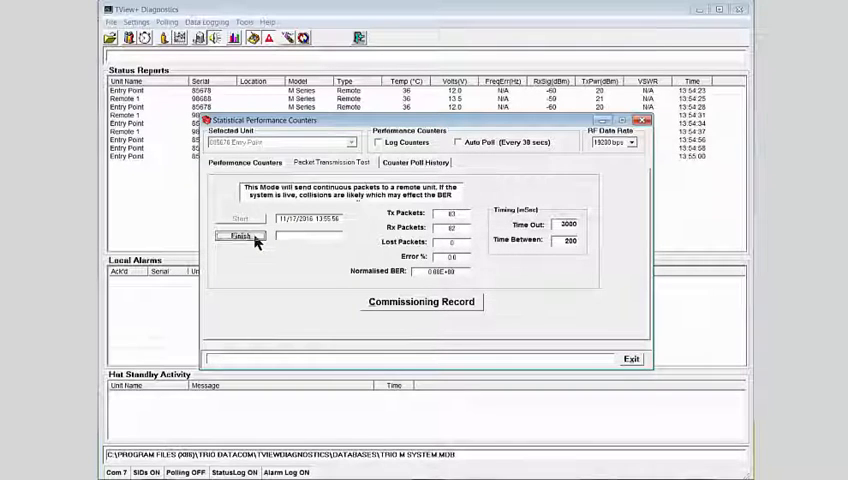
click(240, 236)
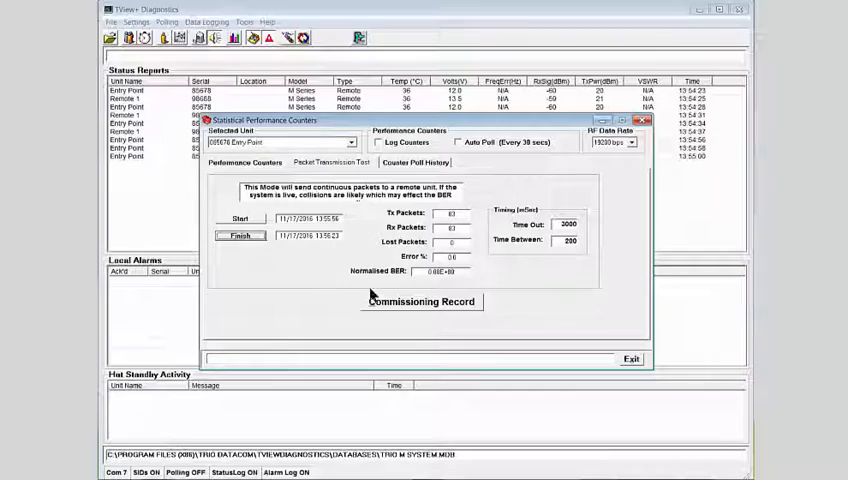
click(420, 300)
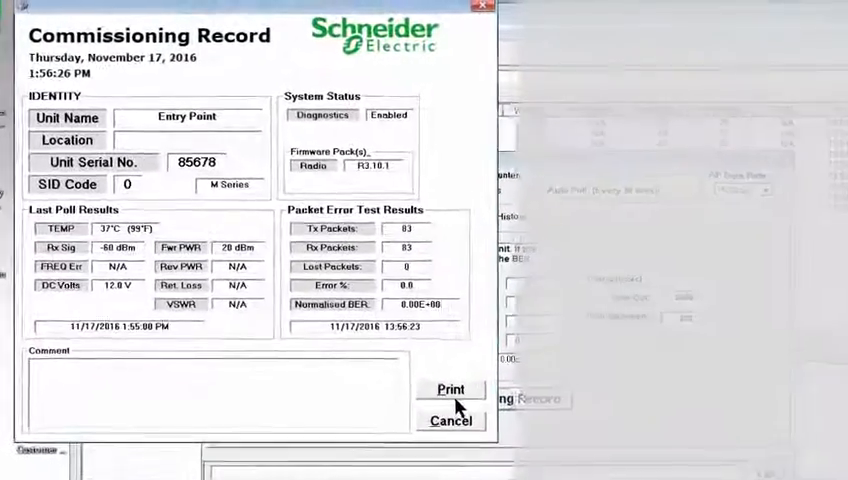